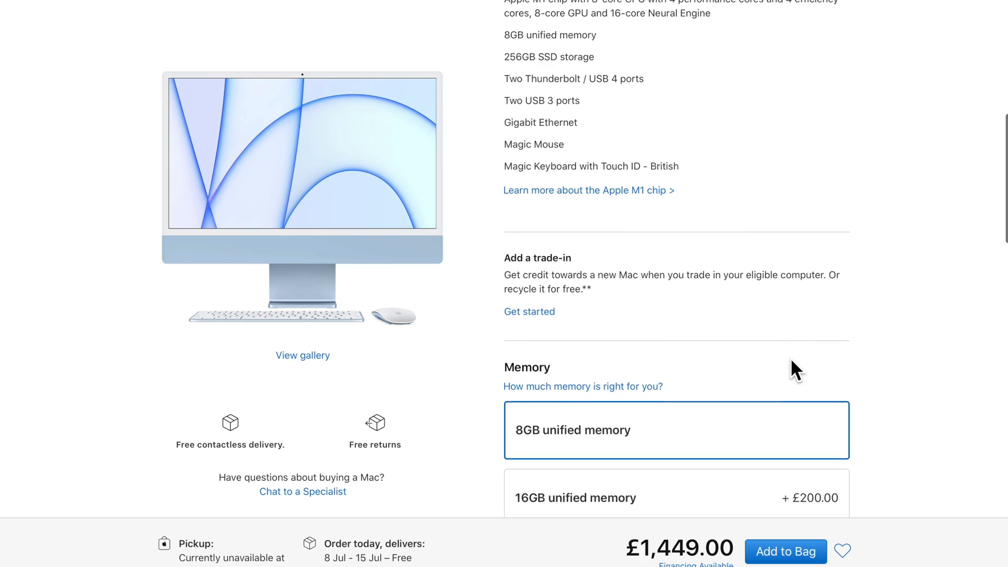
Erase SSD FASTTT as APFS, keeping the same name, and dismiss the completed report
scroll("down", 3)
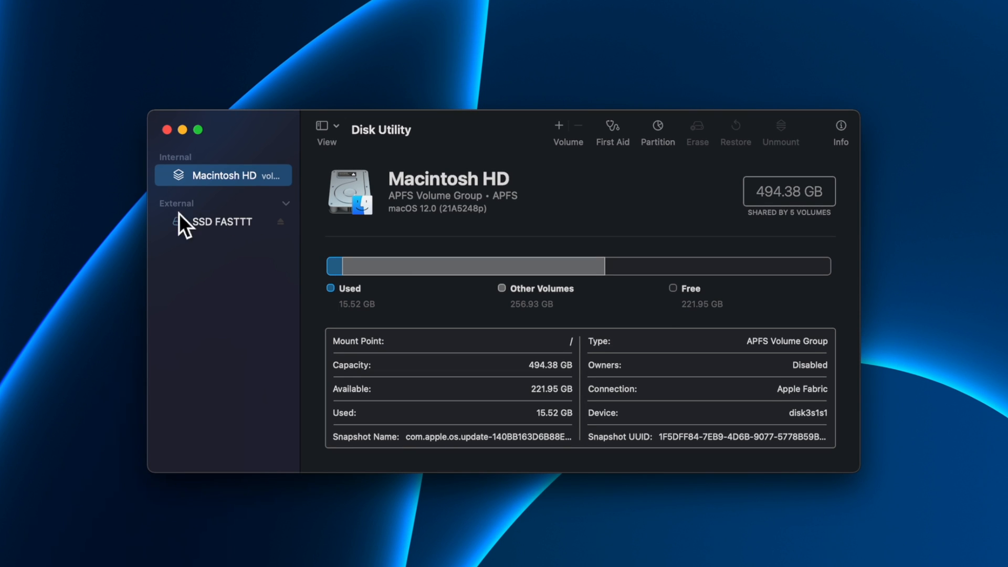
left_click(221, 222)
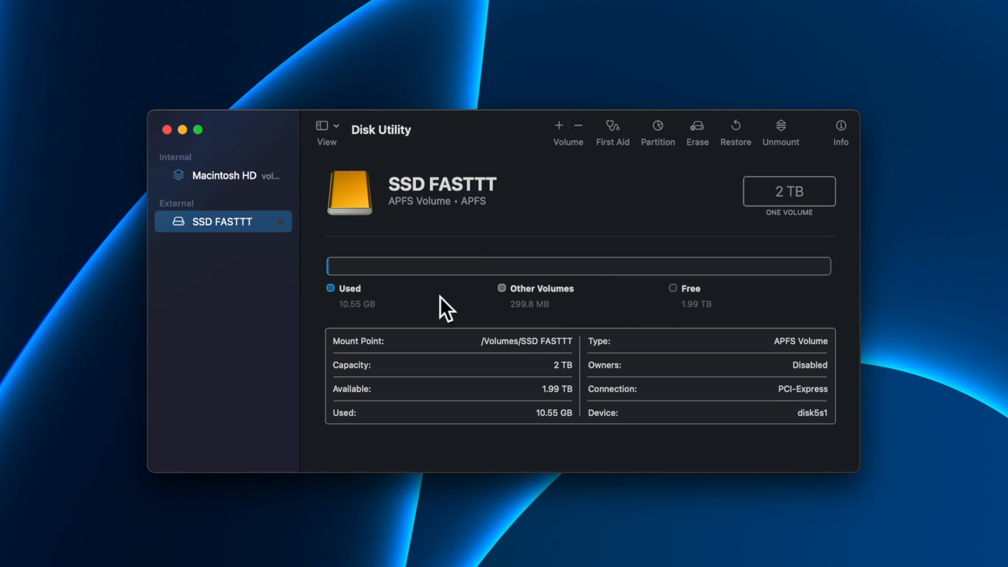
left_click(696, 127)
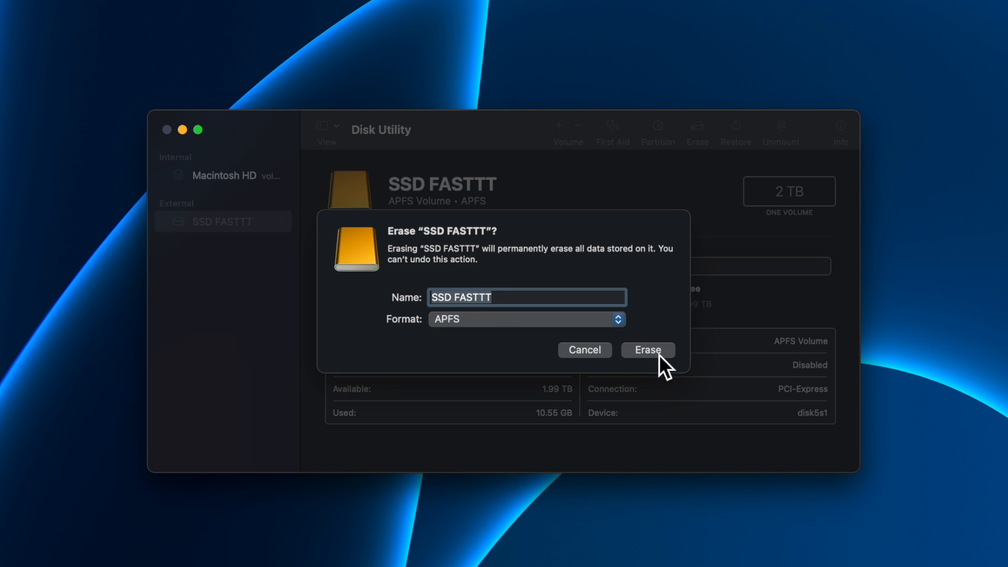
left_click(648, 350)
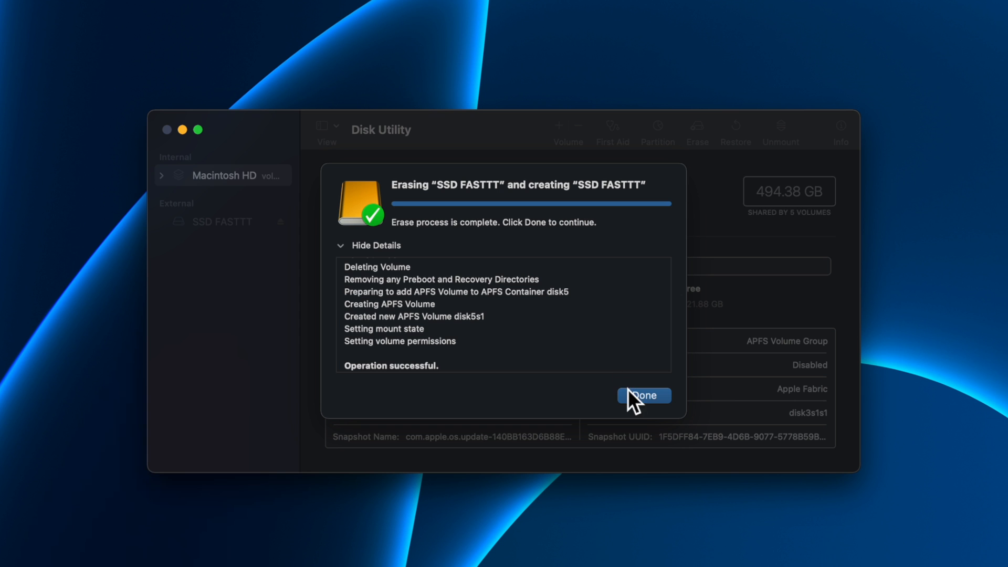
left_click(644, 396)
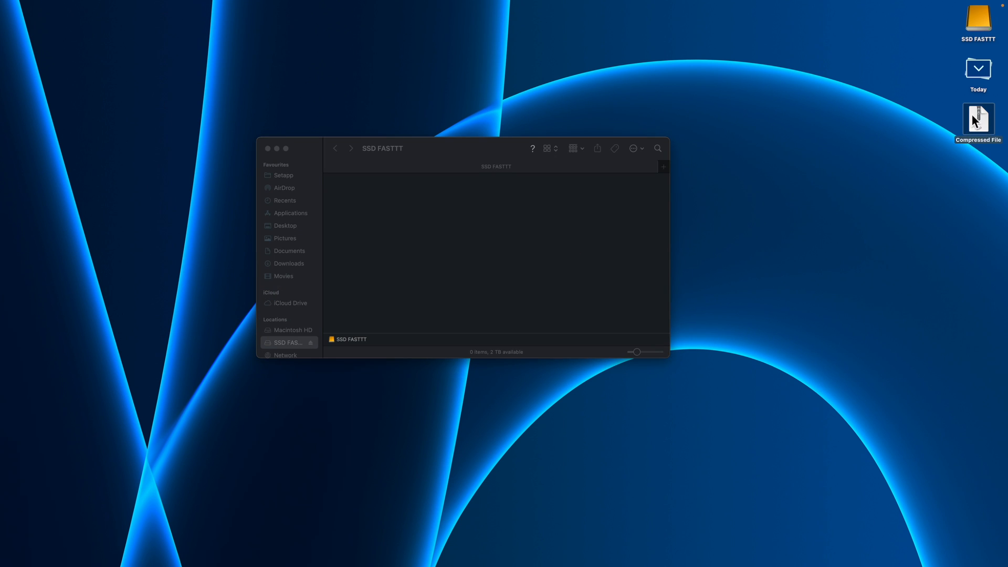
Drag the Compressed File zip from the desktop into the SSD FASTTT window
left_click_drag(978, 120, 608, 218)
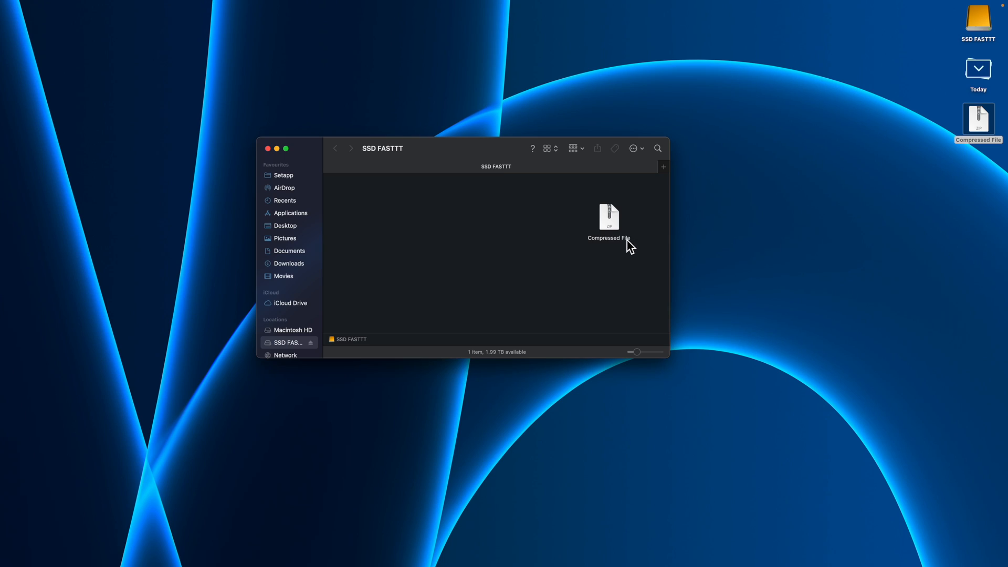
Duplicate Compressed File on SSD FASTTT, producing 'Compressed File copy'
right_click(609, 222)
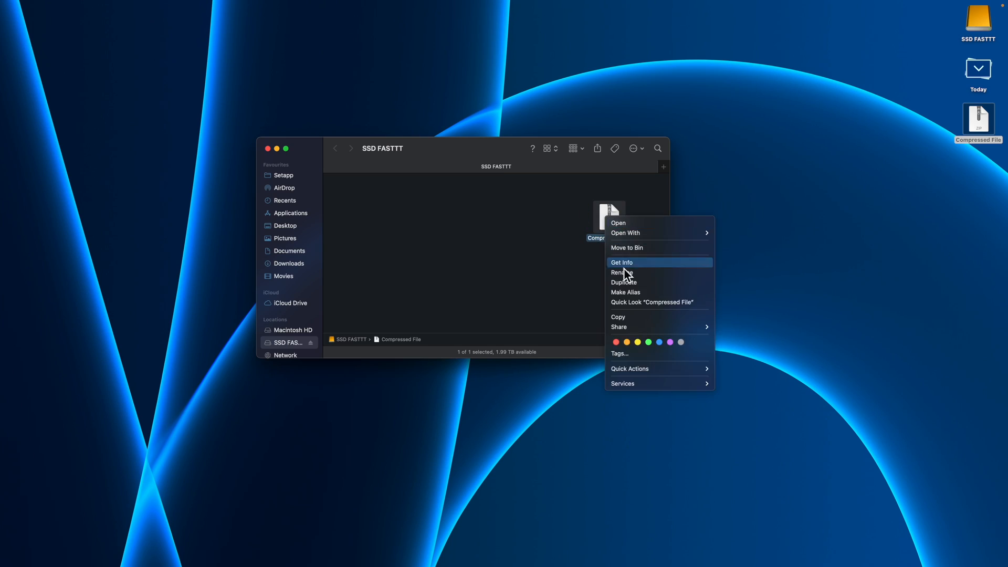
mouse_move(633, 283)
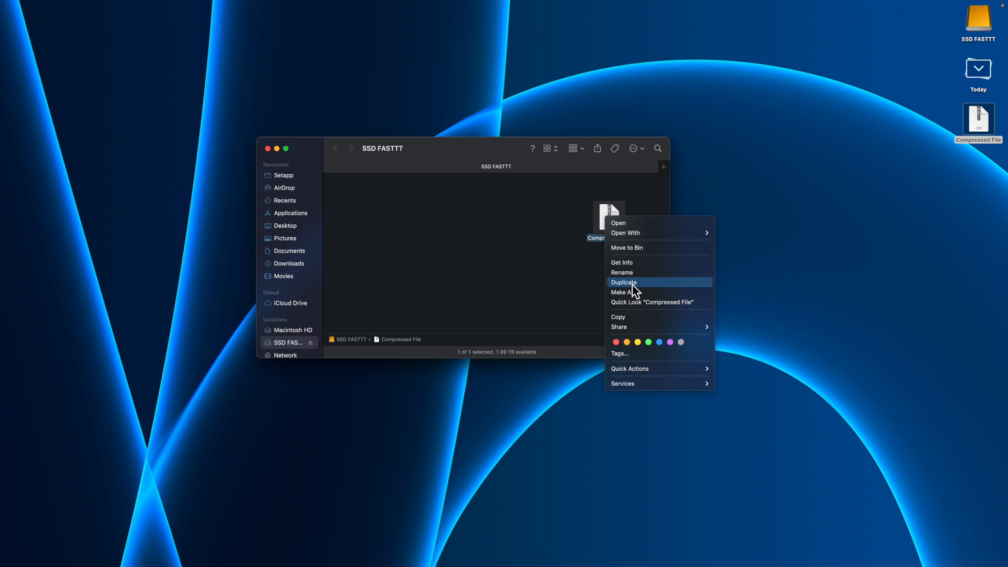
left_click(624, 282)
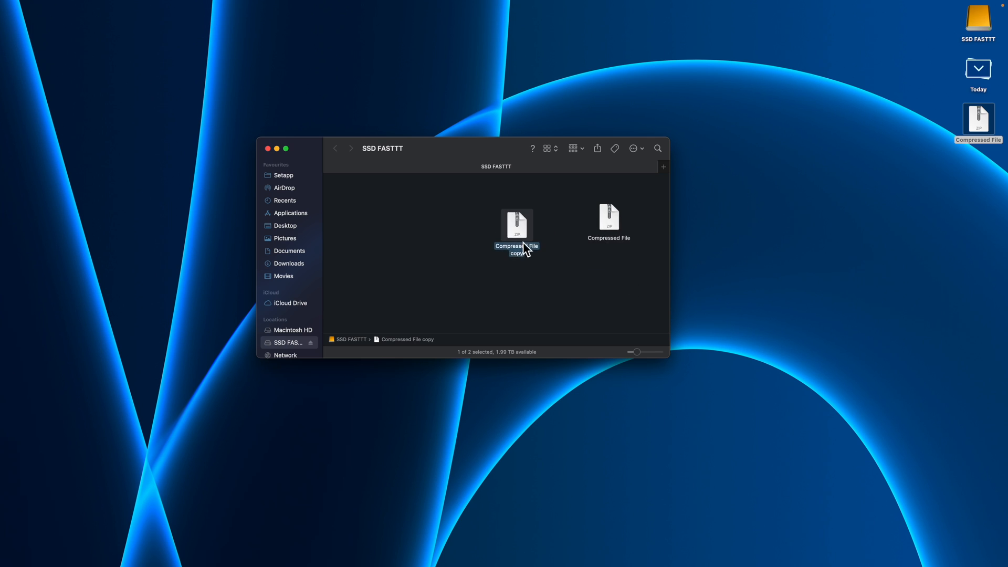
mouse_move(526, 240)
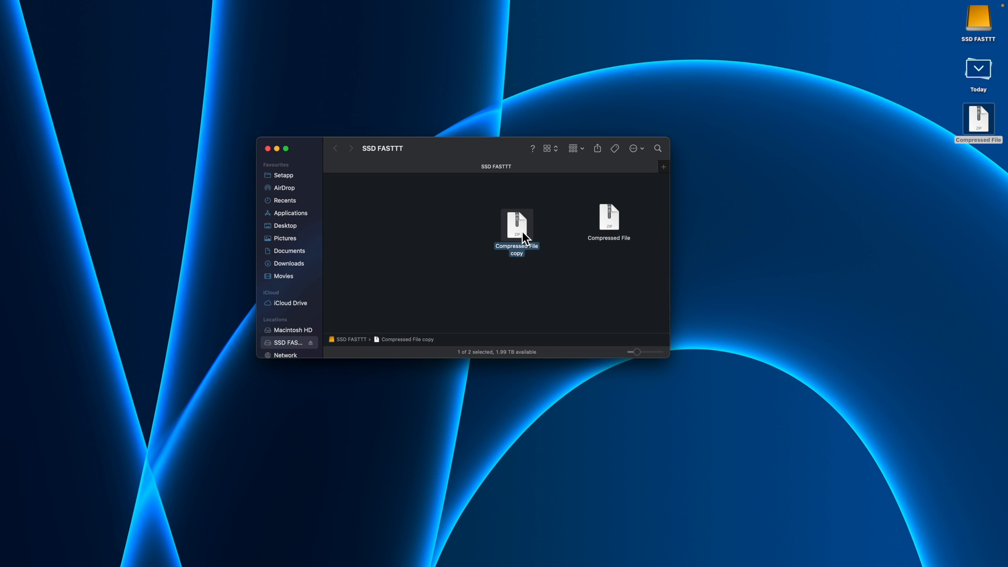
mouse_move(559, 281)
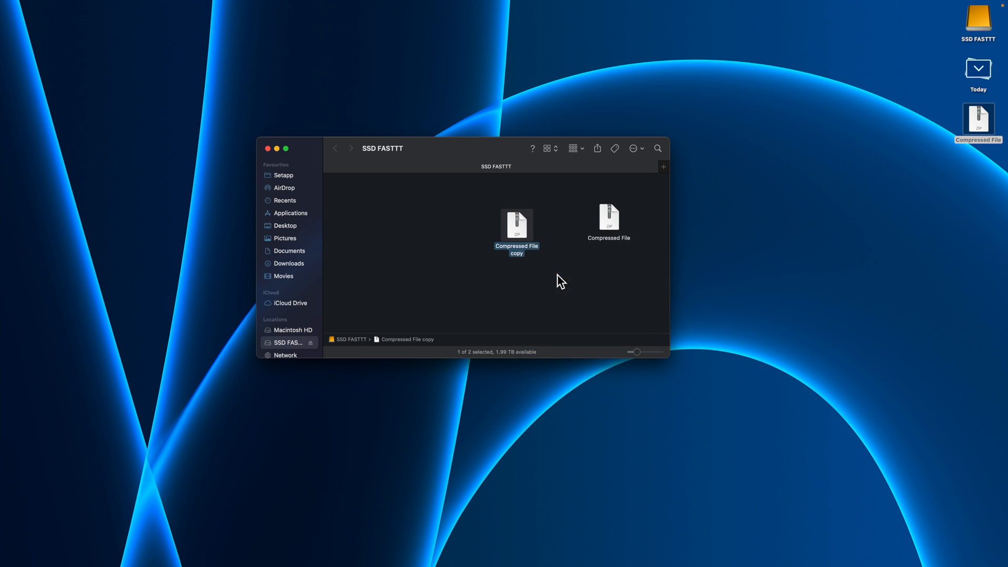
Check Compressed File copy's info, then duplicate Compressed File again to get 'Compressed File copy 2'
key("cmd+i")
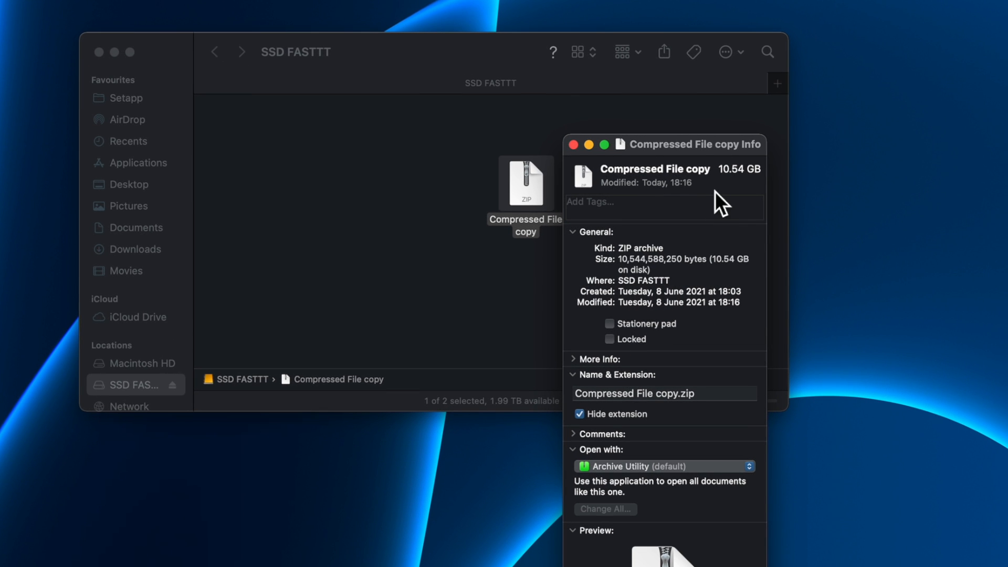
left_click(571, 144)
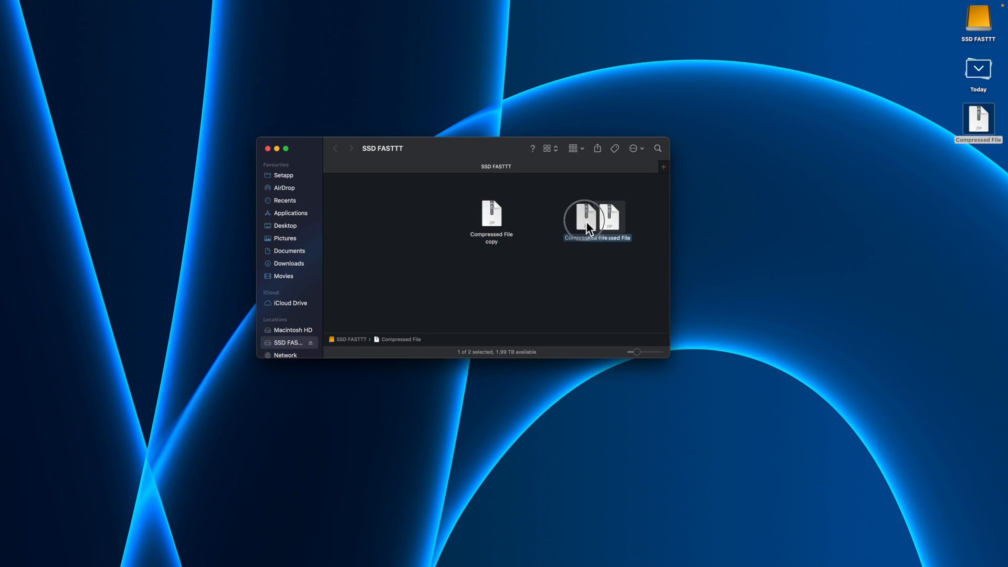
right_click(585, 222)
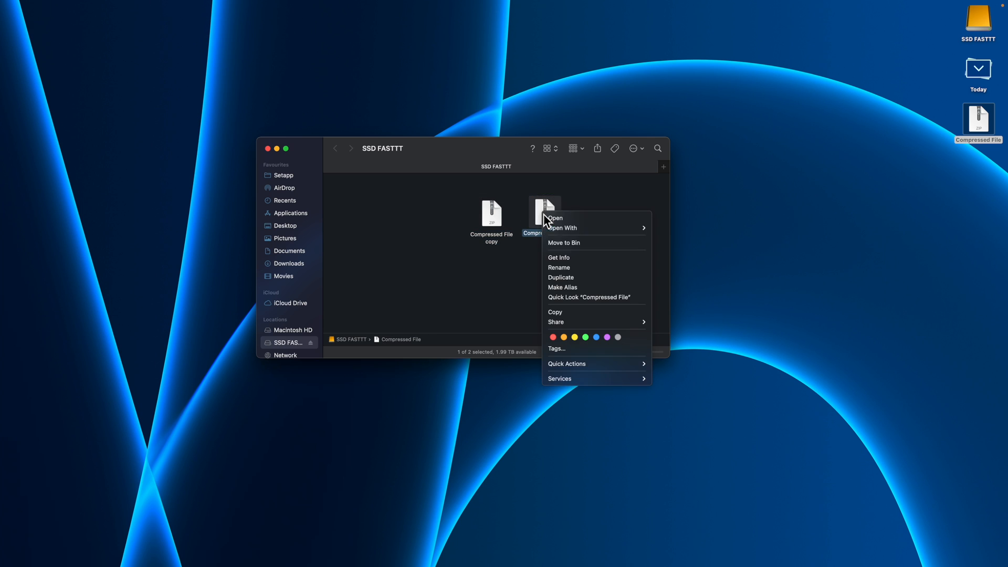
mouse_move(579, 278)
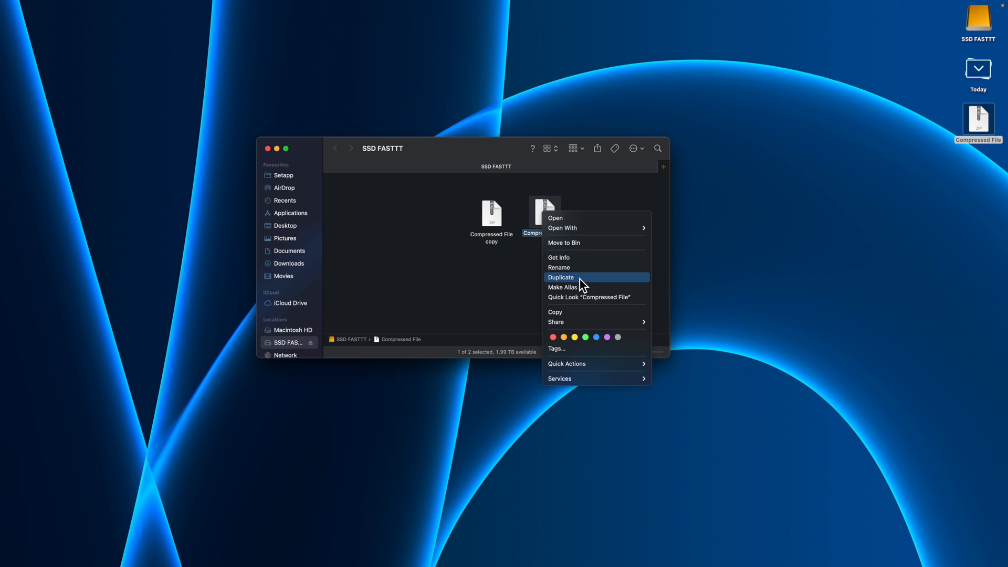
left_click(560, 277)
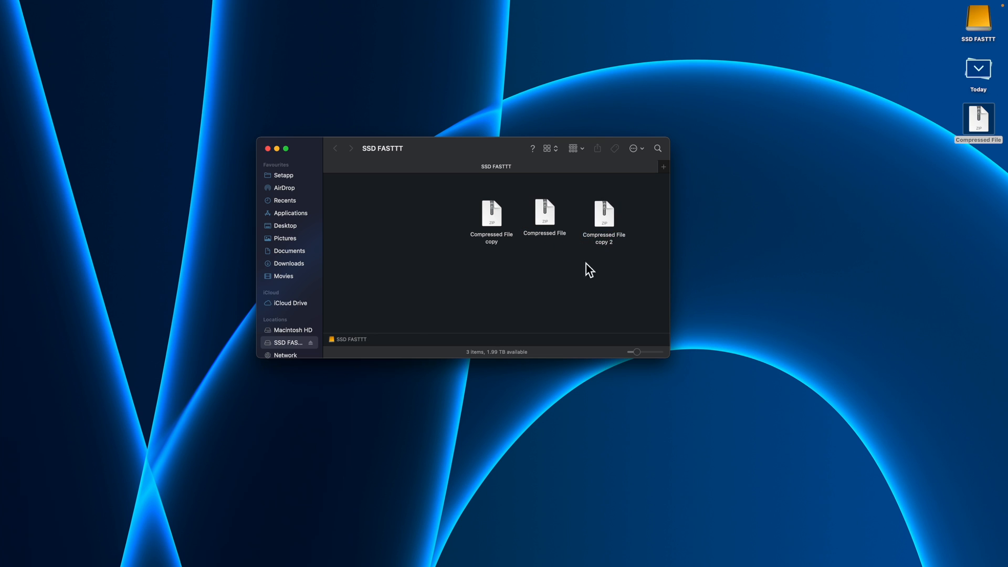
mouse_move(603, 236)
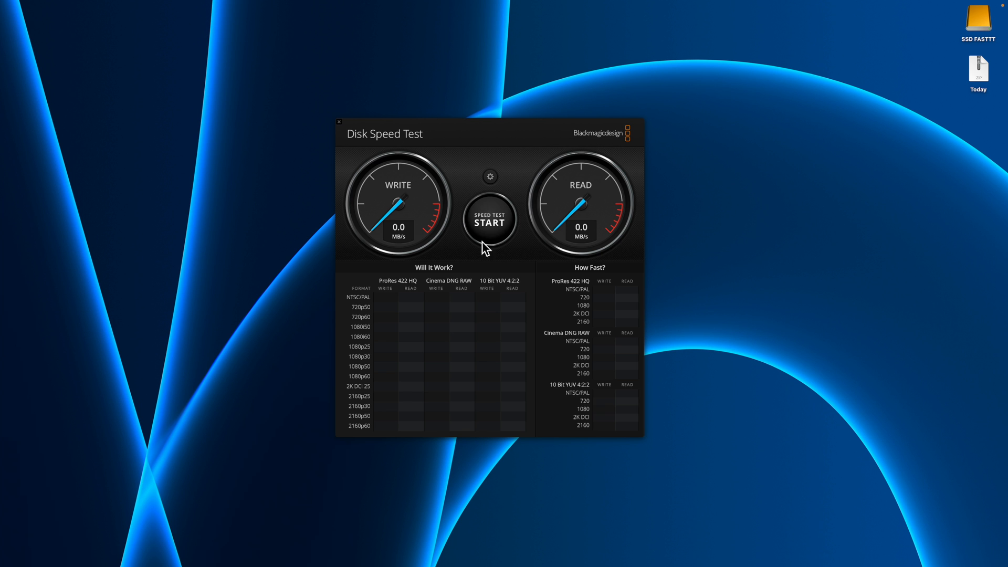
Choose SSD FASTTT as the target drive via Select Target Drive in the settings
left_click(489, 176)
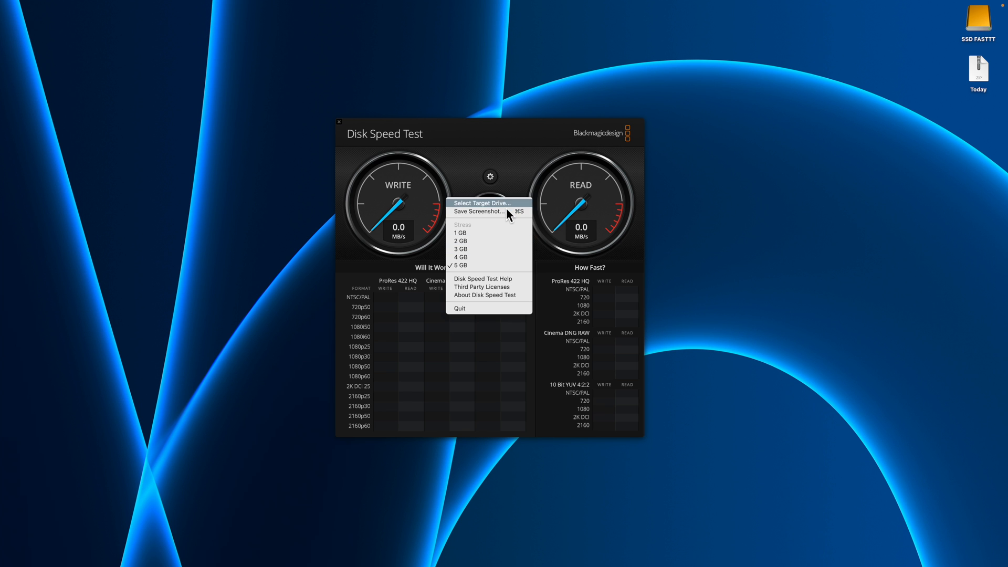
left_click(482, 203)
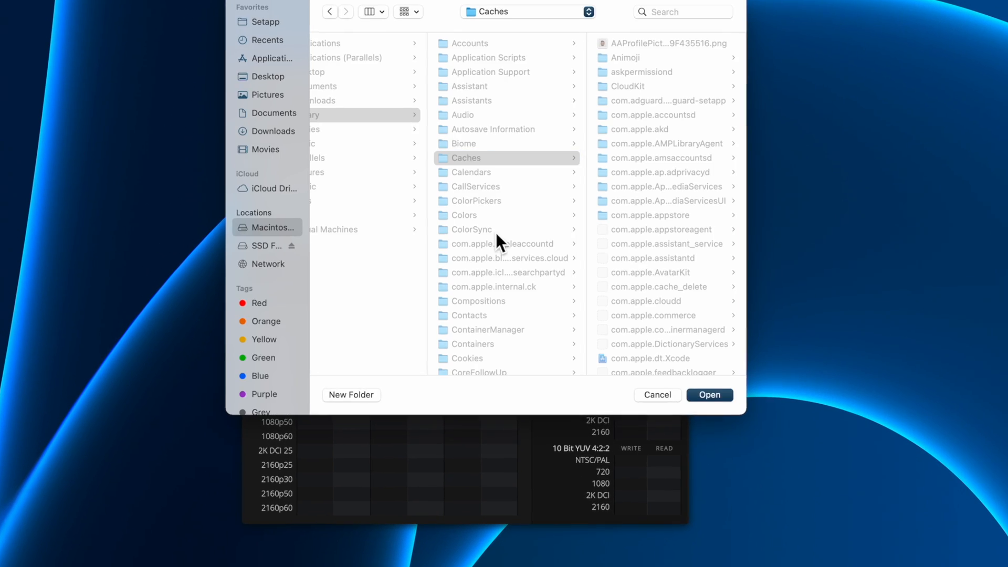
left_click(266, 246)
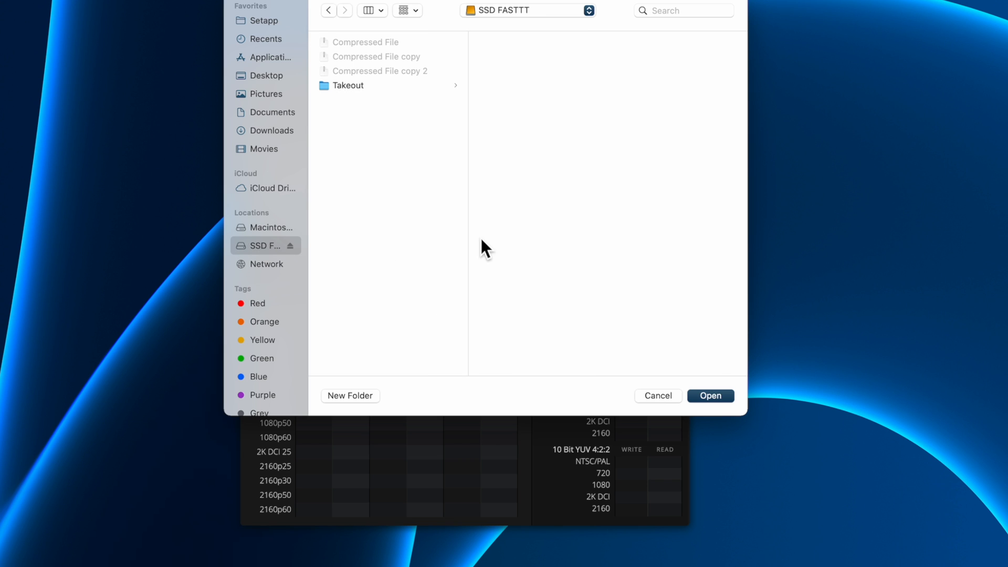
left_click(710, 396)
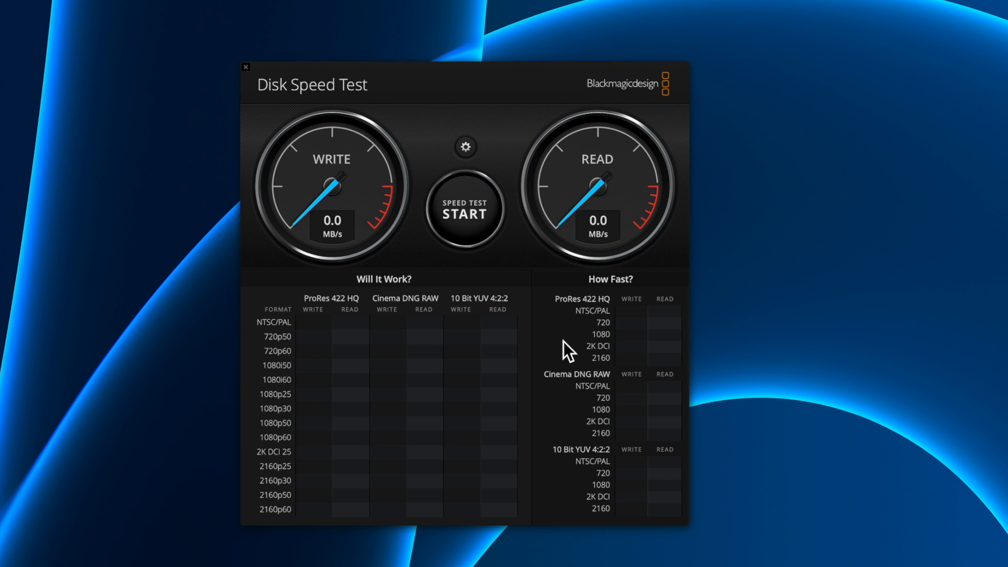
Check the stress size, then run the test to get about 1372.2 MB/s write and 1477.7 MB/s read
left_click(466, 147)
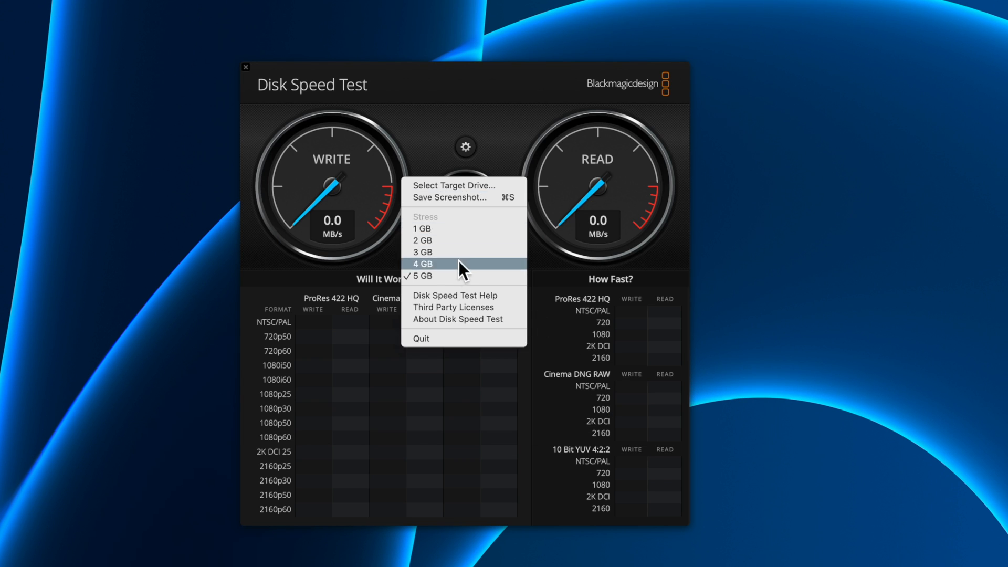
mouse_move(448, 276)
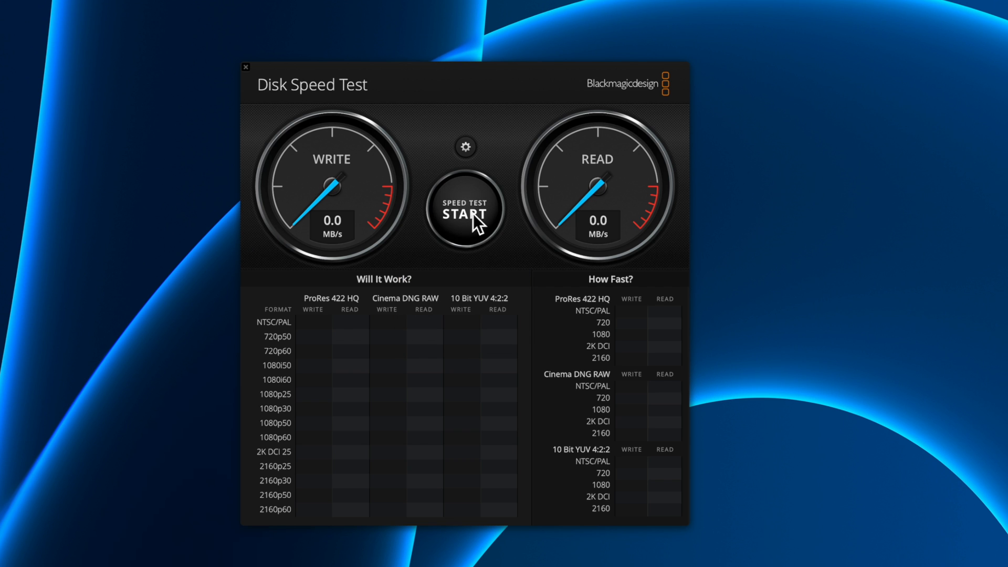
left_click(465, 210)
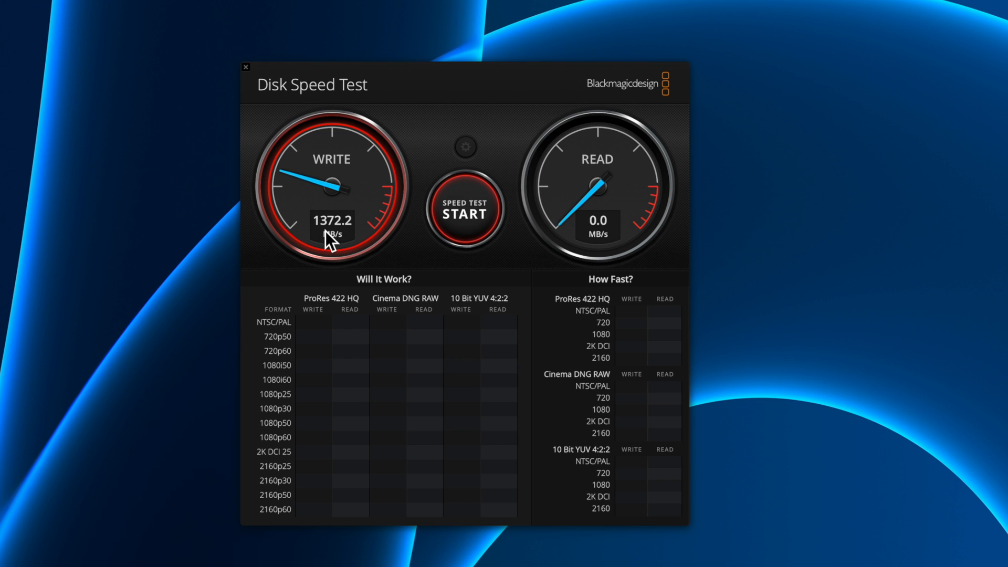
left_click(463, 213)
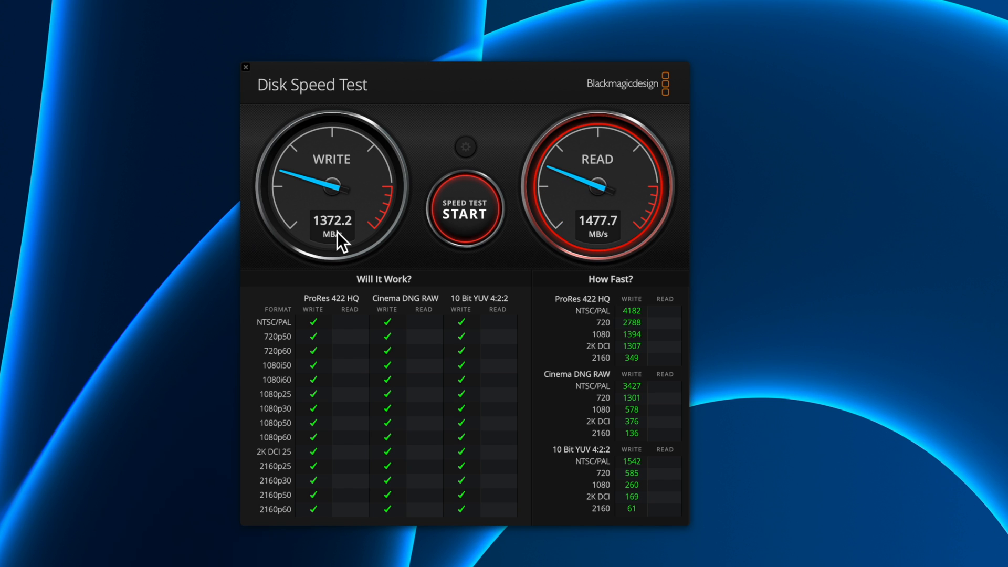